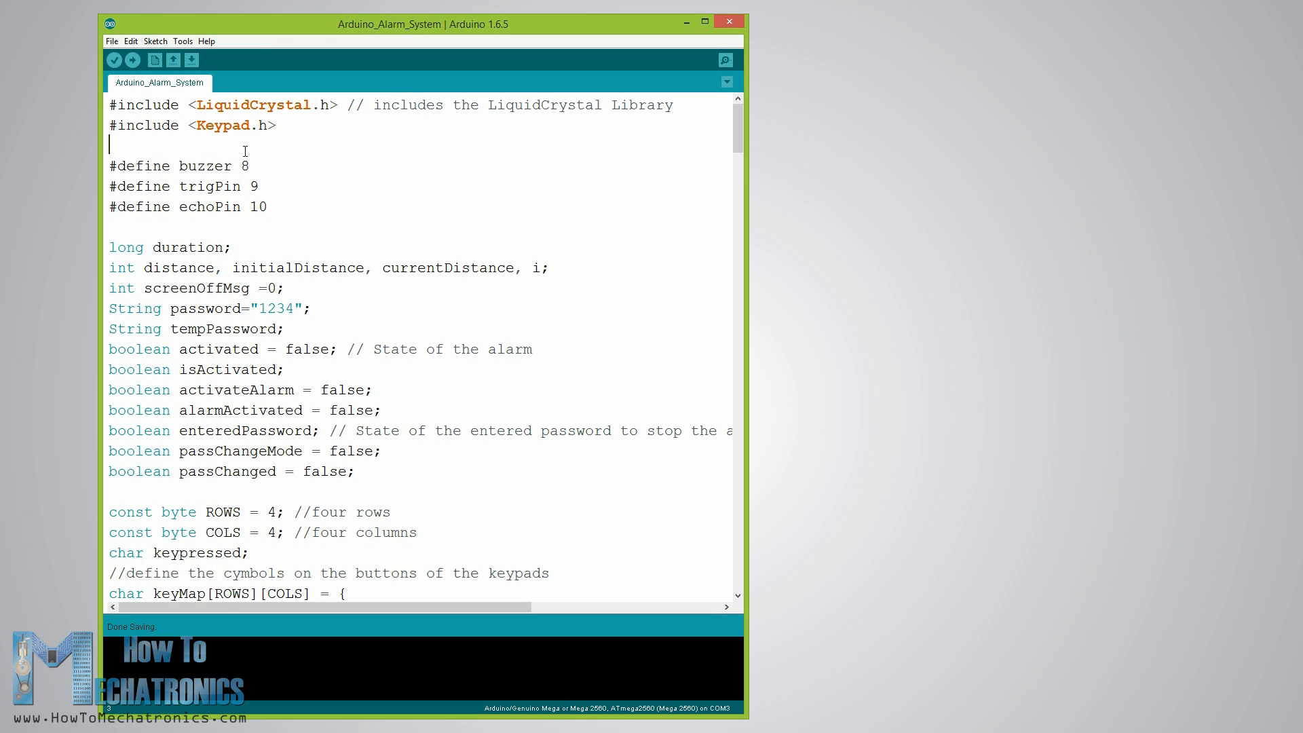
{"action": "mouse_move", "coordinate": [225, 107]}
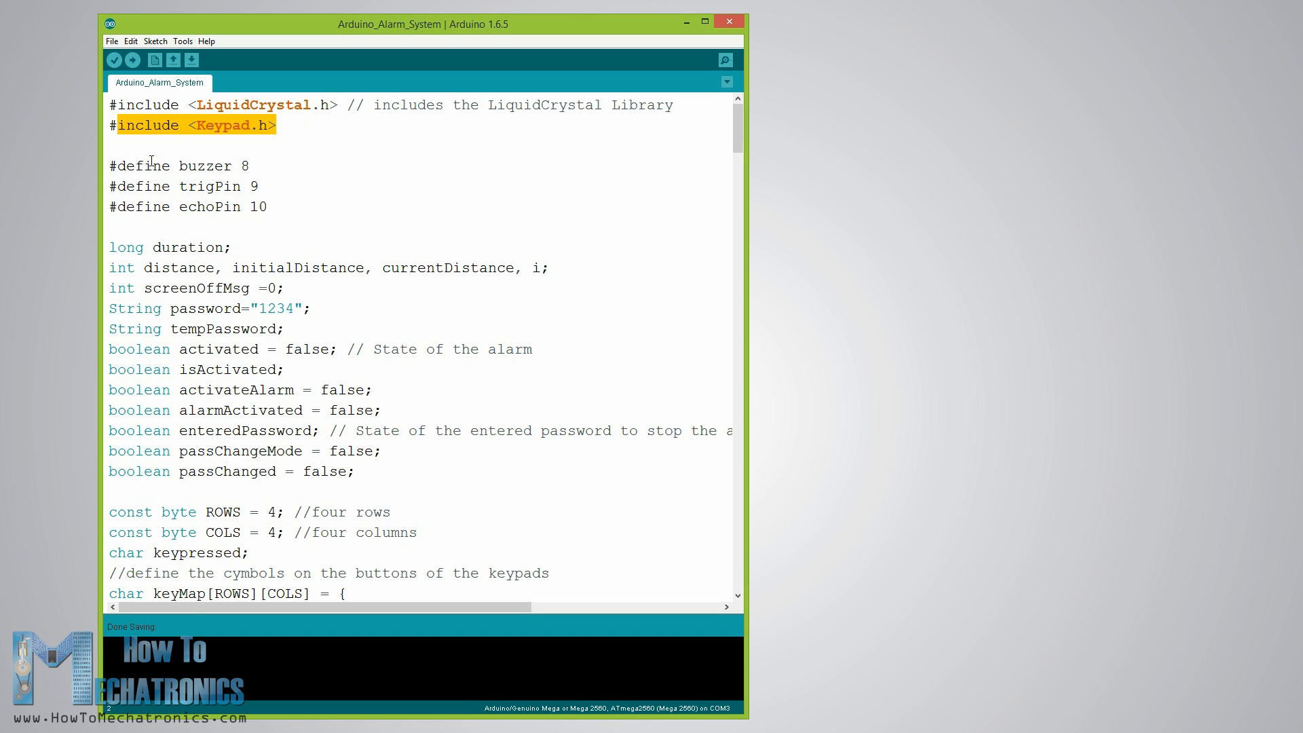
Highlight the three pin #define lines, then scroll down to the myKeypad and lcd declarations.
{"action": "left_click_drag", "start_coordinate": [116, 125], "coordinate": [268, 206]}
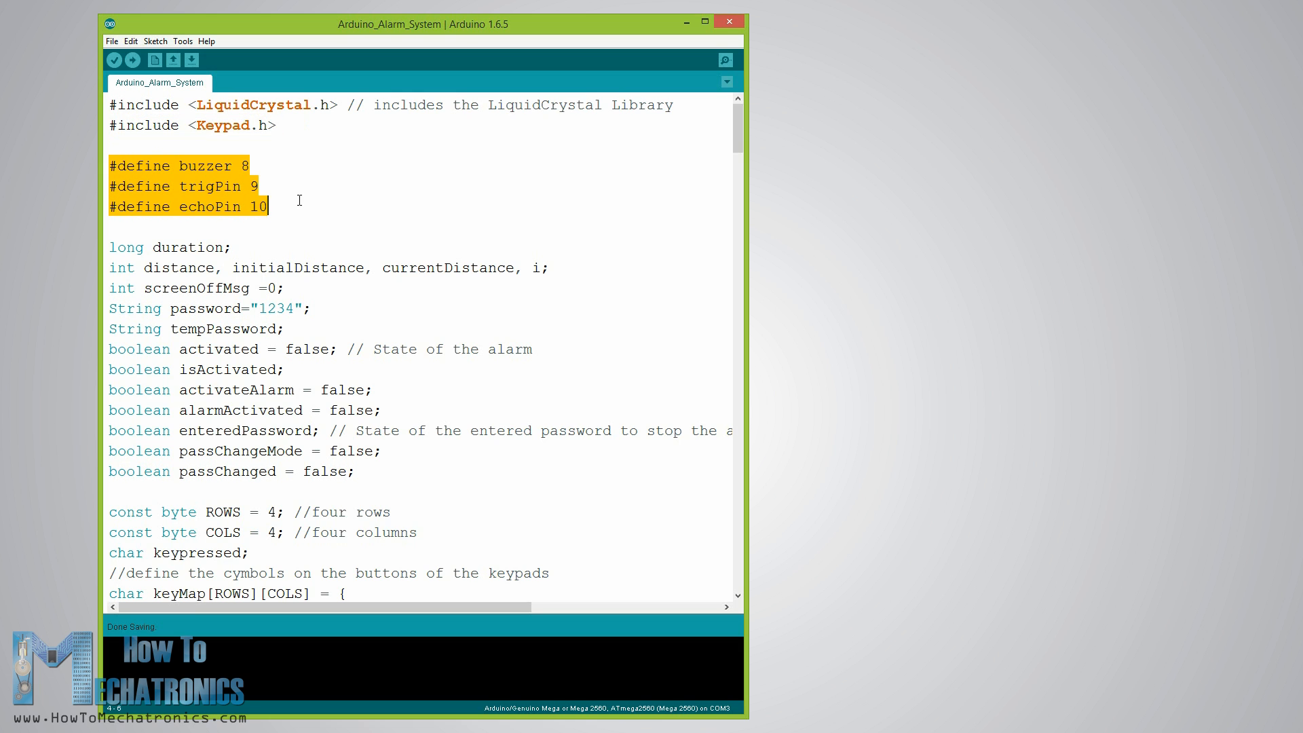
{"action": "mouse_move", "coordinate": [111, 248]}
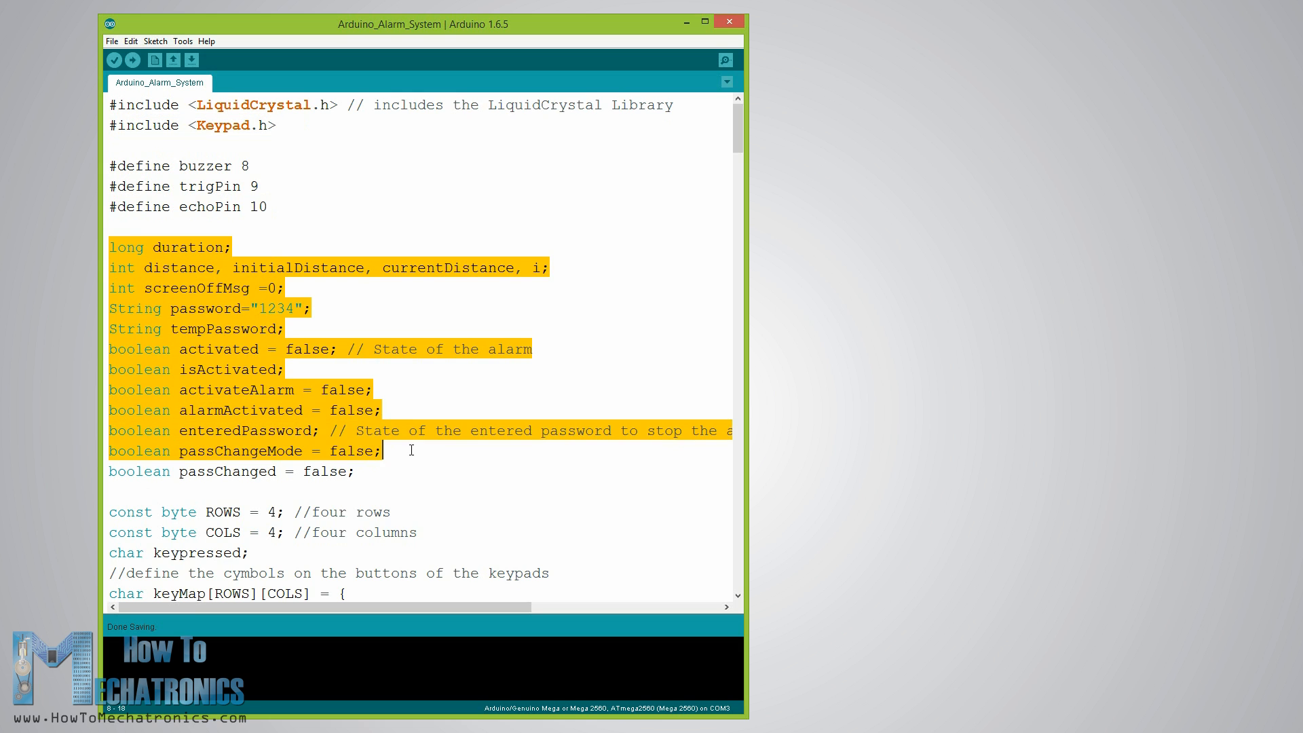
{"action": "scroll", "scroll_direction": "down", "scroll_amount": 3}
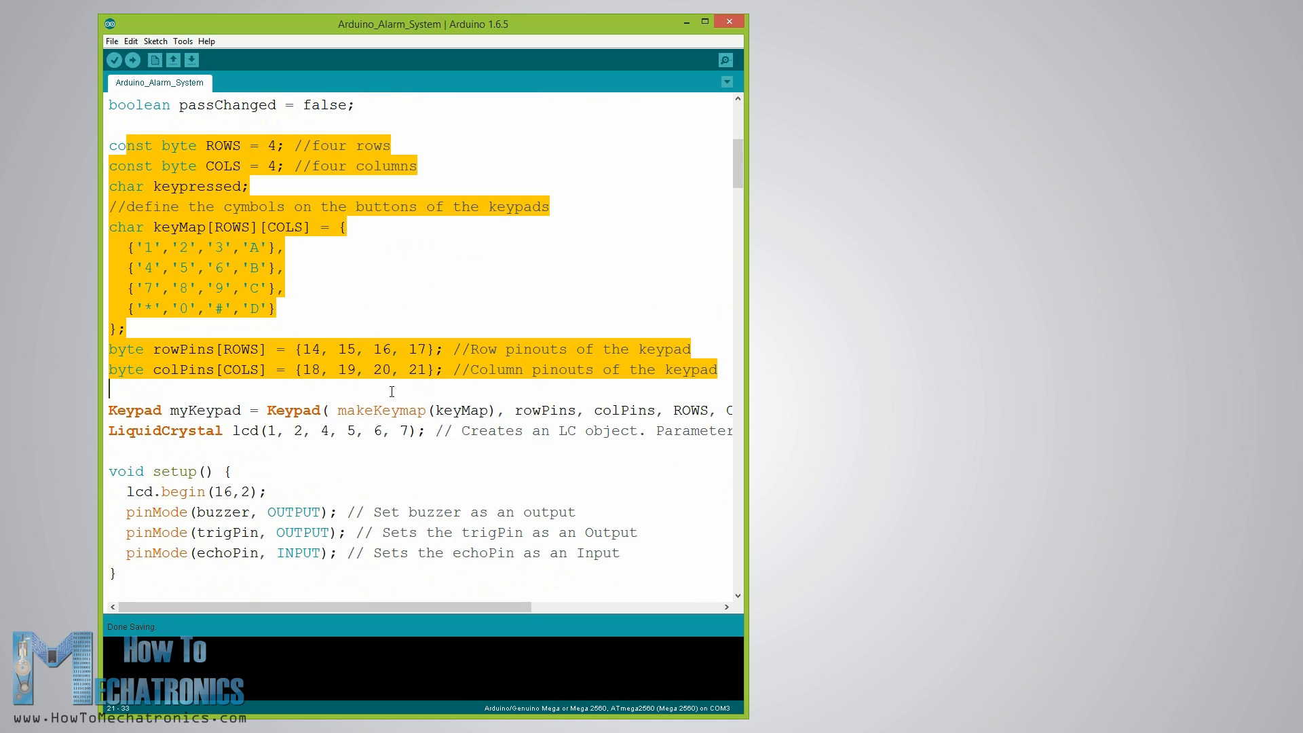
{"action": "scroll", "scroll_direction": "down", "scroll_amount": 3}
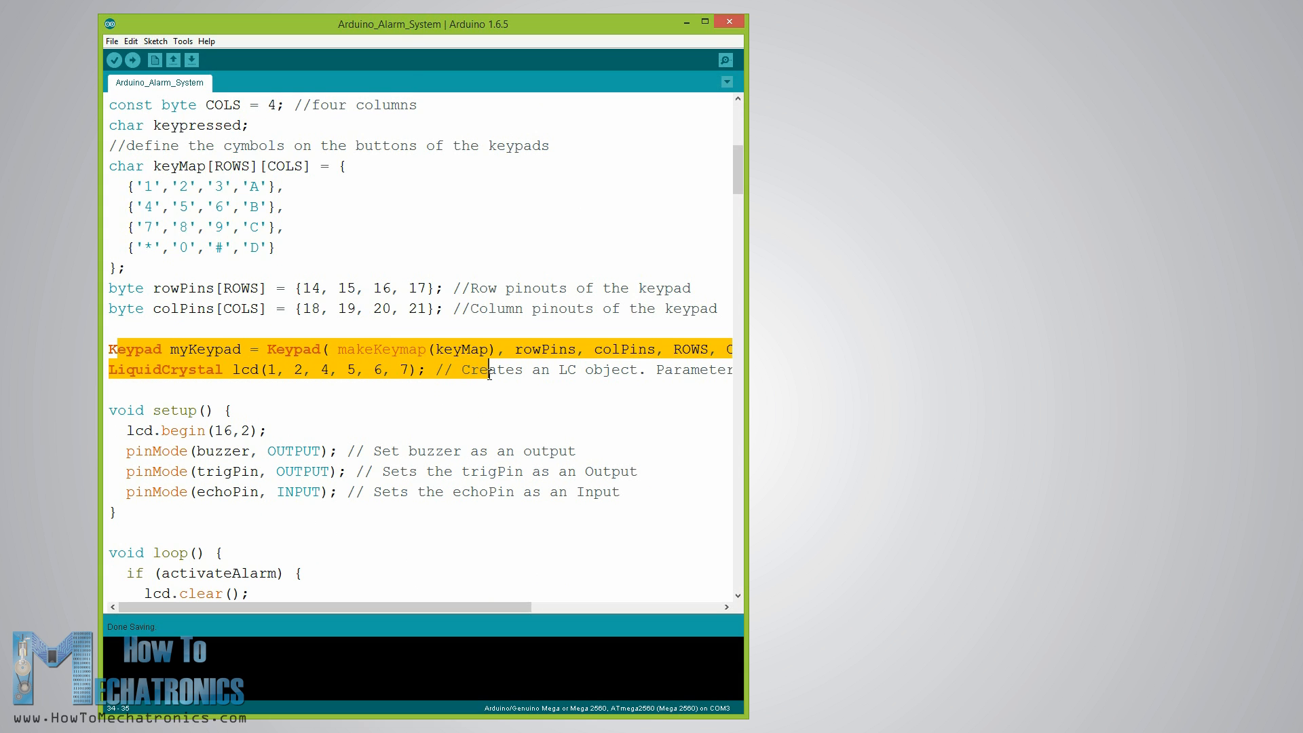
{"action": "scroll", "scroll_direction": "down", "scroll_amount": 3}
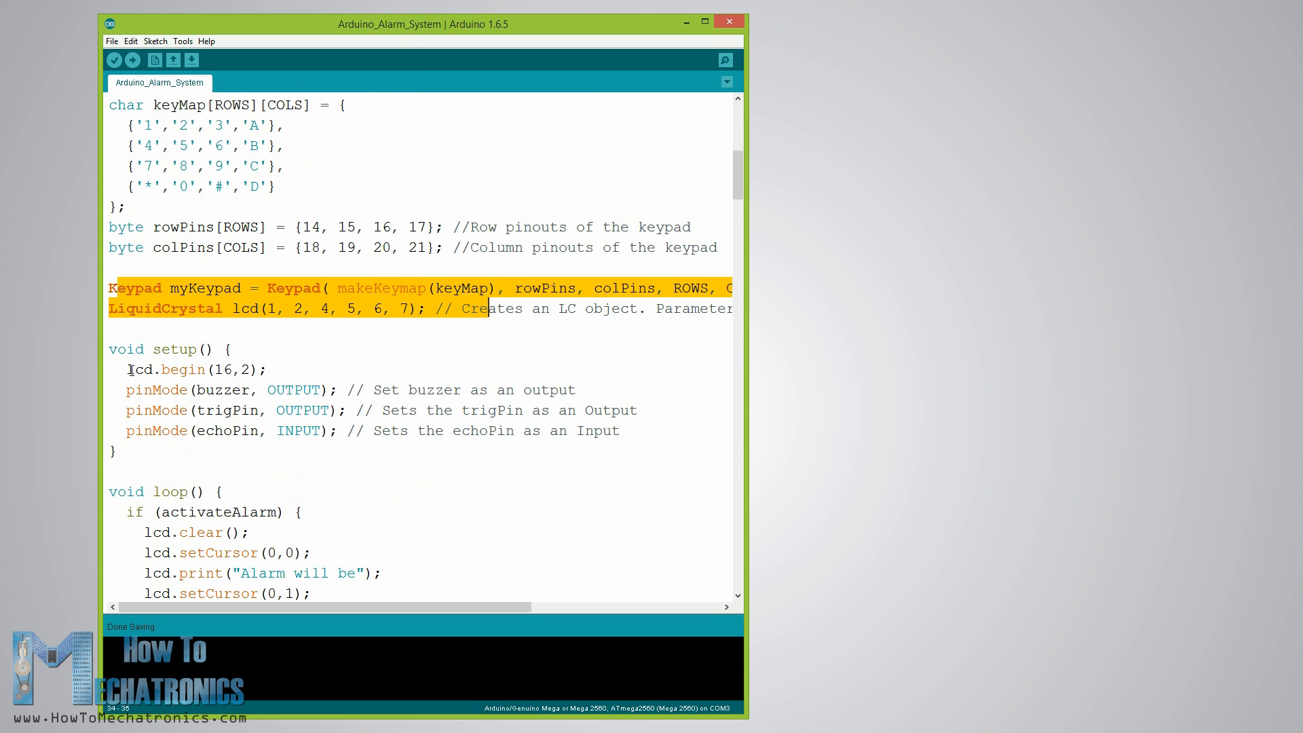
Scroll into loop() down to the 'A - Activate' and 'B - Change Pass' print lines.
{"action": "scroll", "scroll_direction": "down", "scroll_amount": 3}
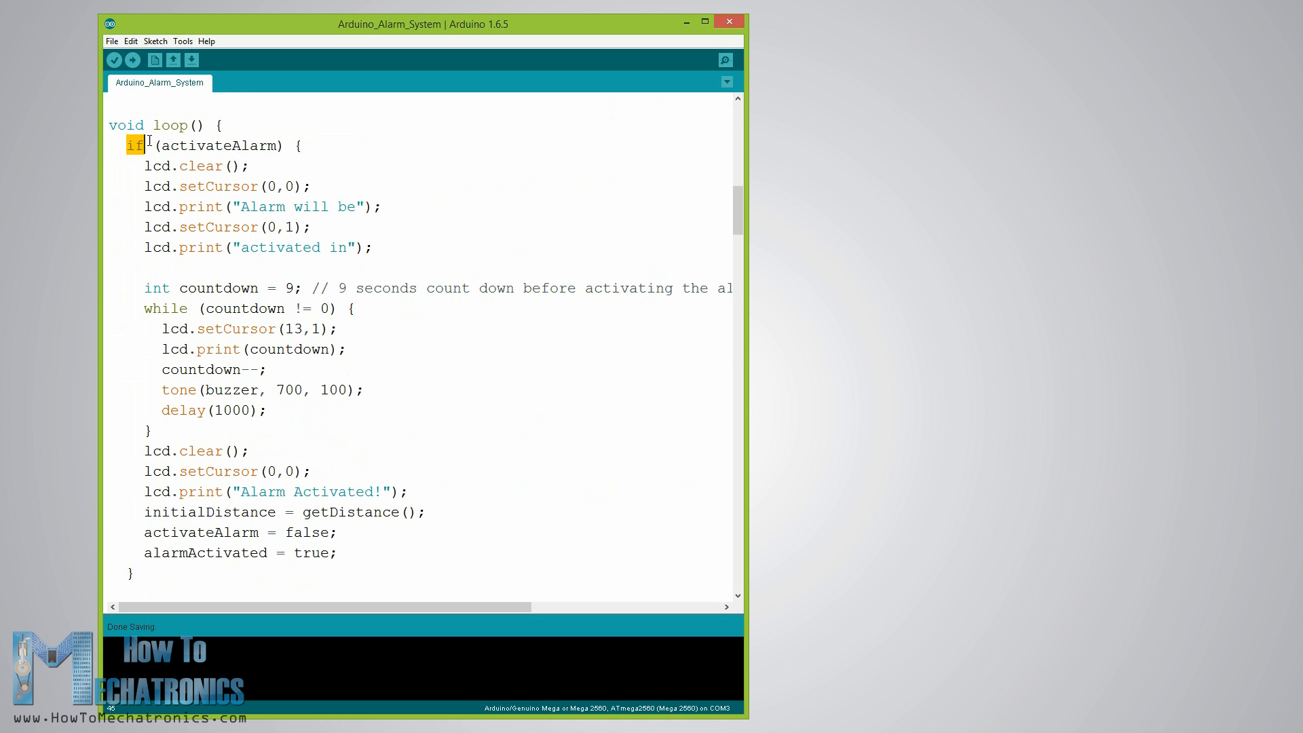
{"action": "scroll", "scroll_direction": "down", "scroll_amount": 3}
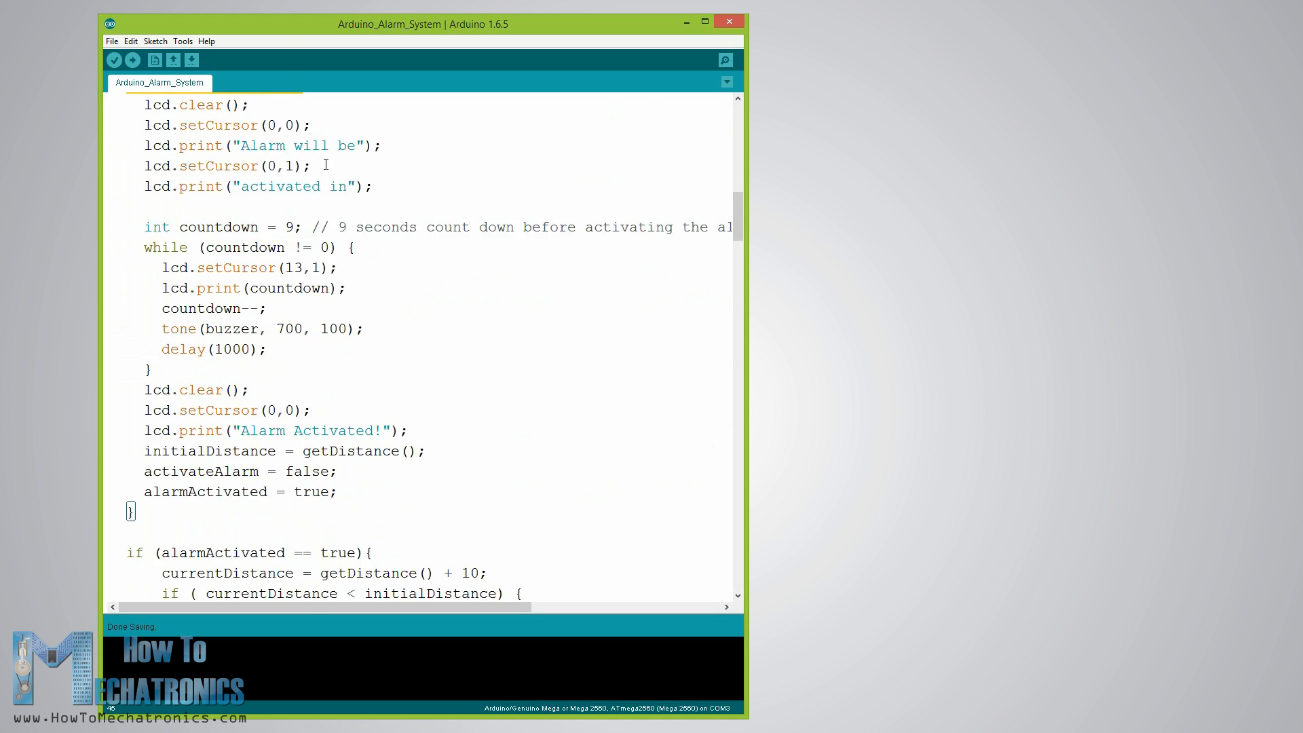
{"action": "scroll", "scroll_direction": "down", "scroll_amount": 3}
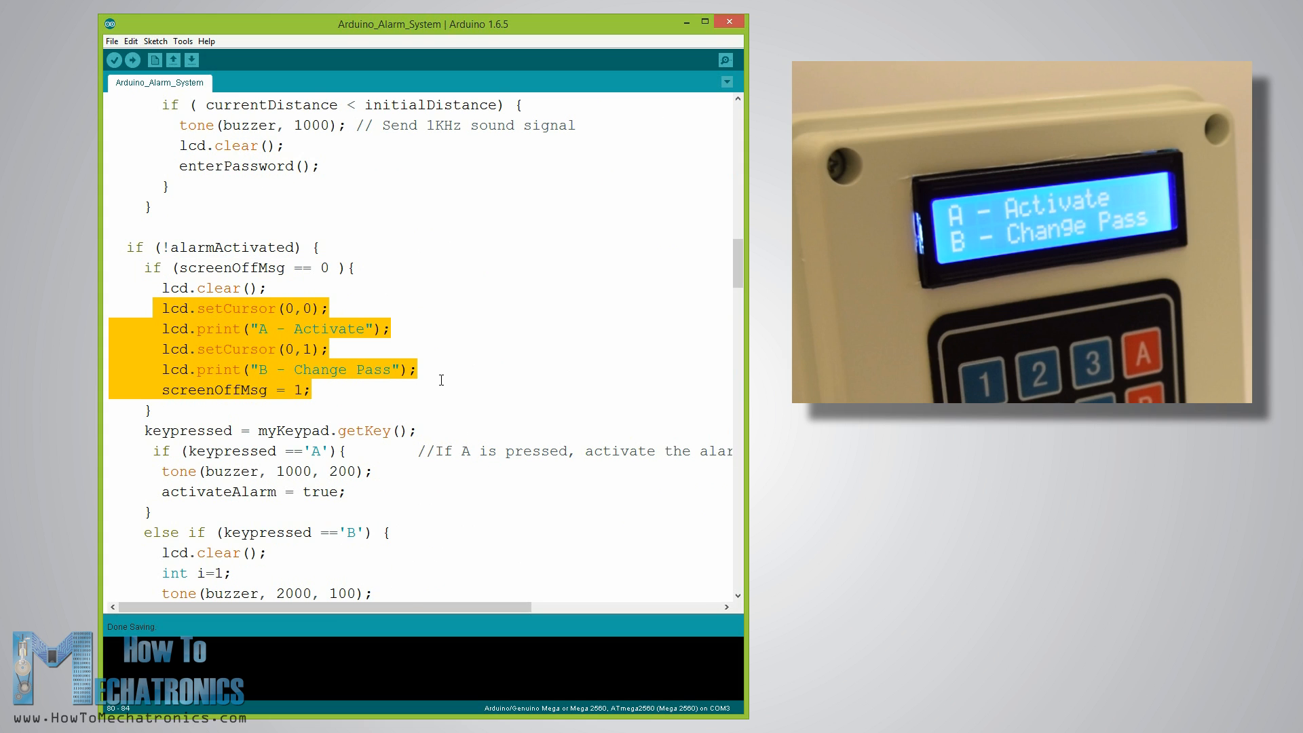
Scroll down to the keypressed == 'A' block containing activateAlarm = true.
{"action": "scroll", "scroll_direction": "down", "scroll_amount": 3}
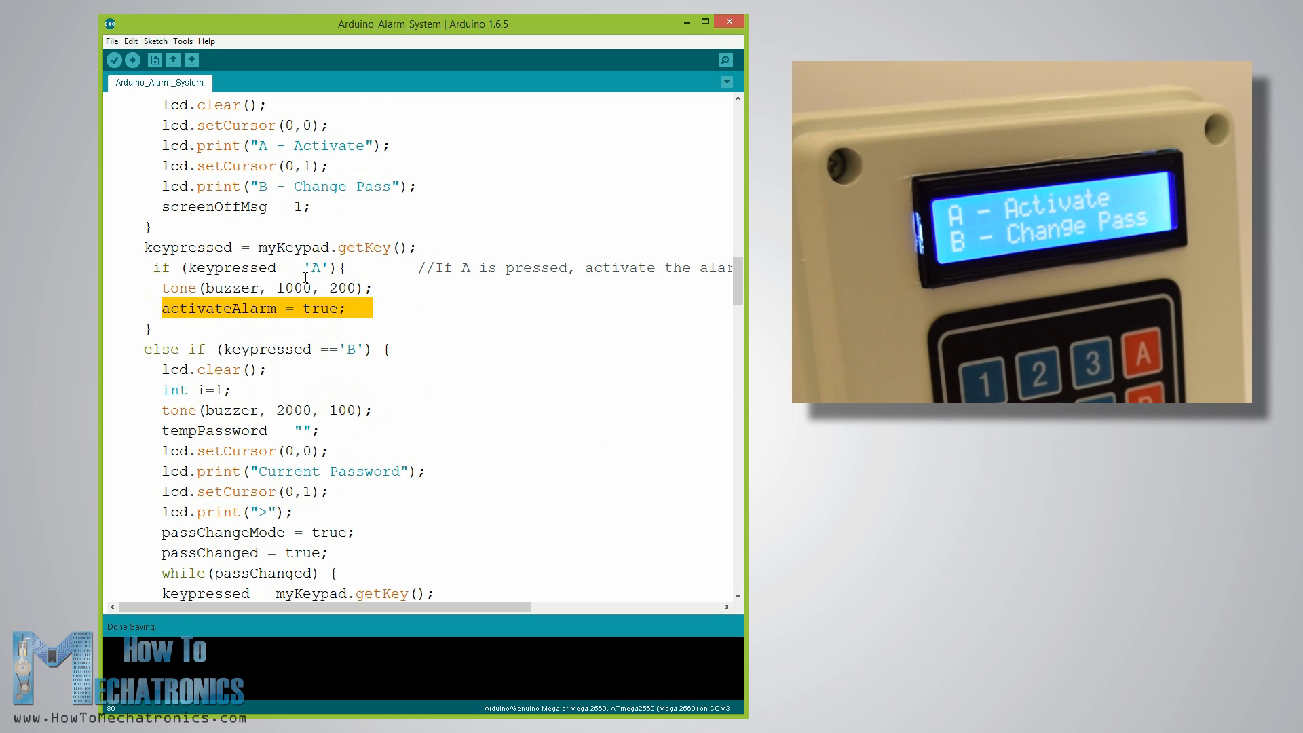
{"action": "scroll", "scroll_direction": "down", "scroll_amount": 3}
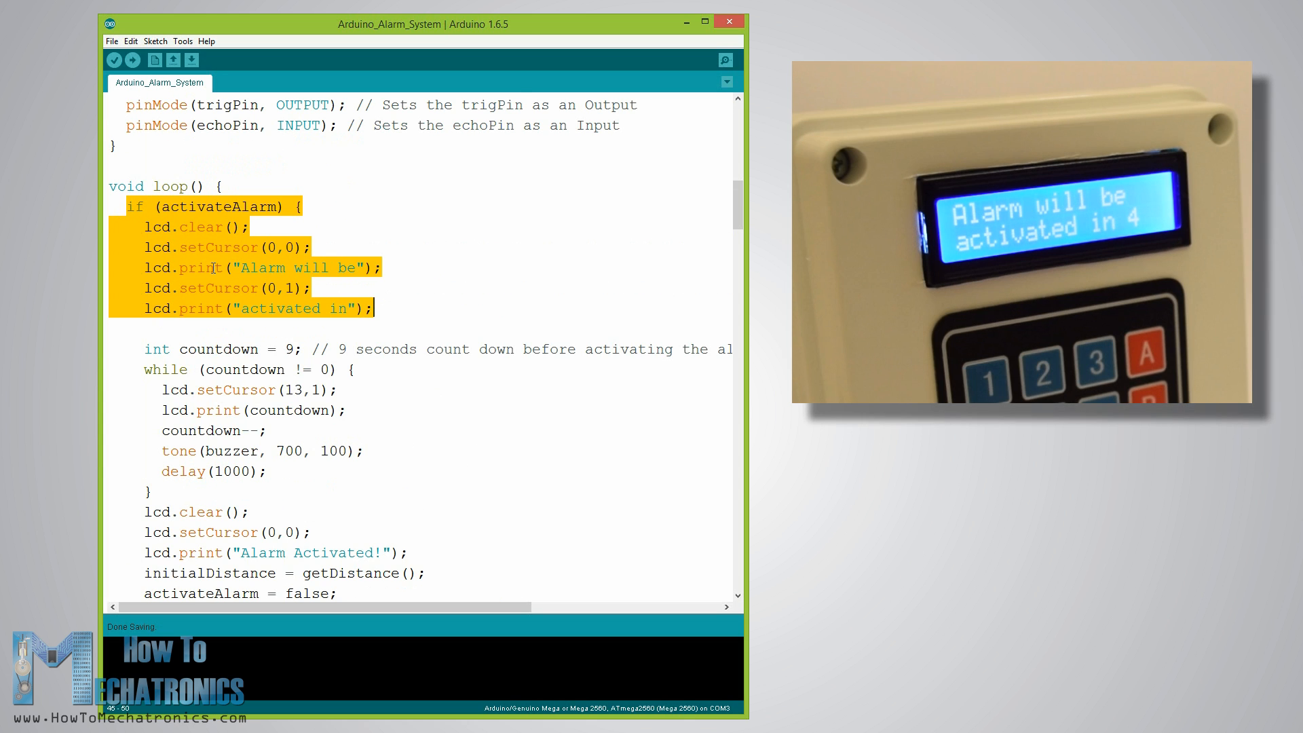
Scroll through the while (countdown != 0) loop toward the 'Alarm Activated!' message.
{"action": "scroll", "scroll_direction": "down", "scroll_amount": 3}
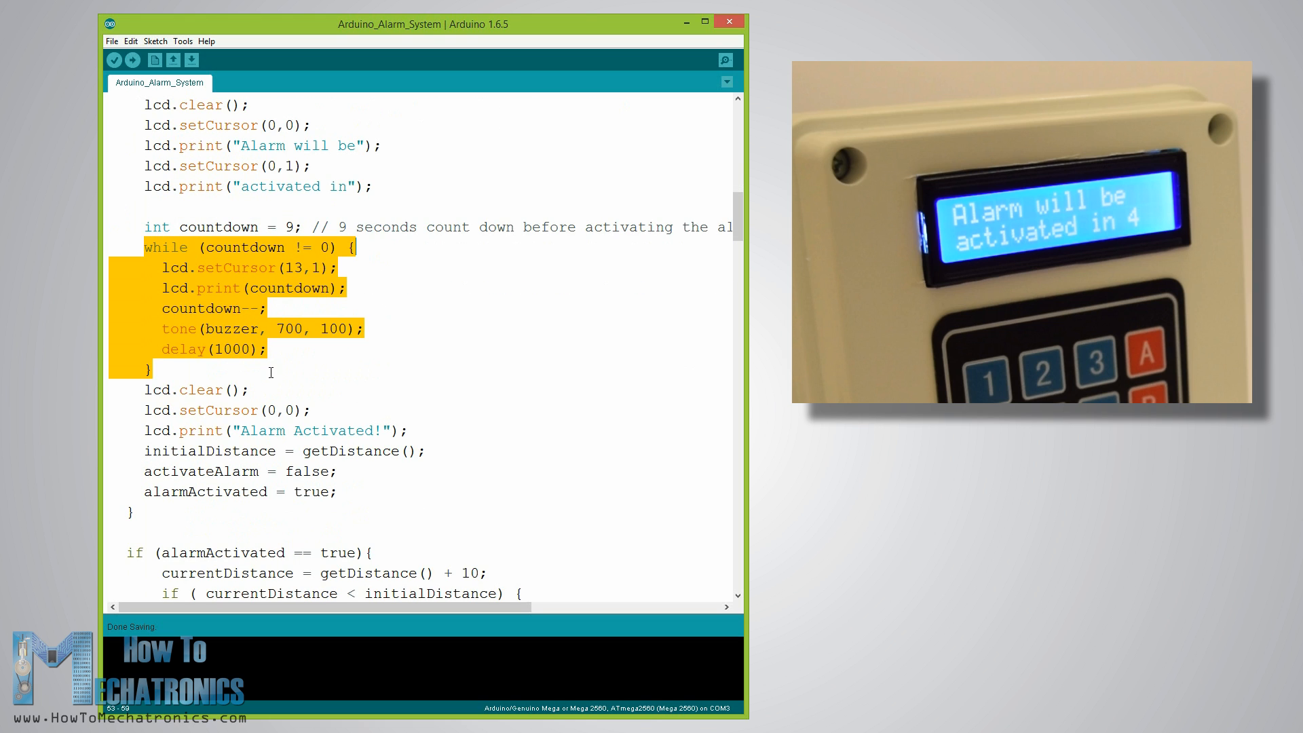
{"action": "mouse_move", "coordinate": [225, 283]}
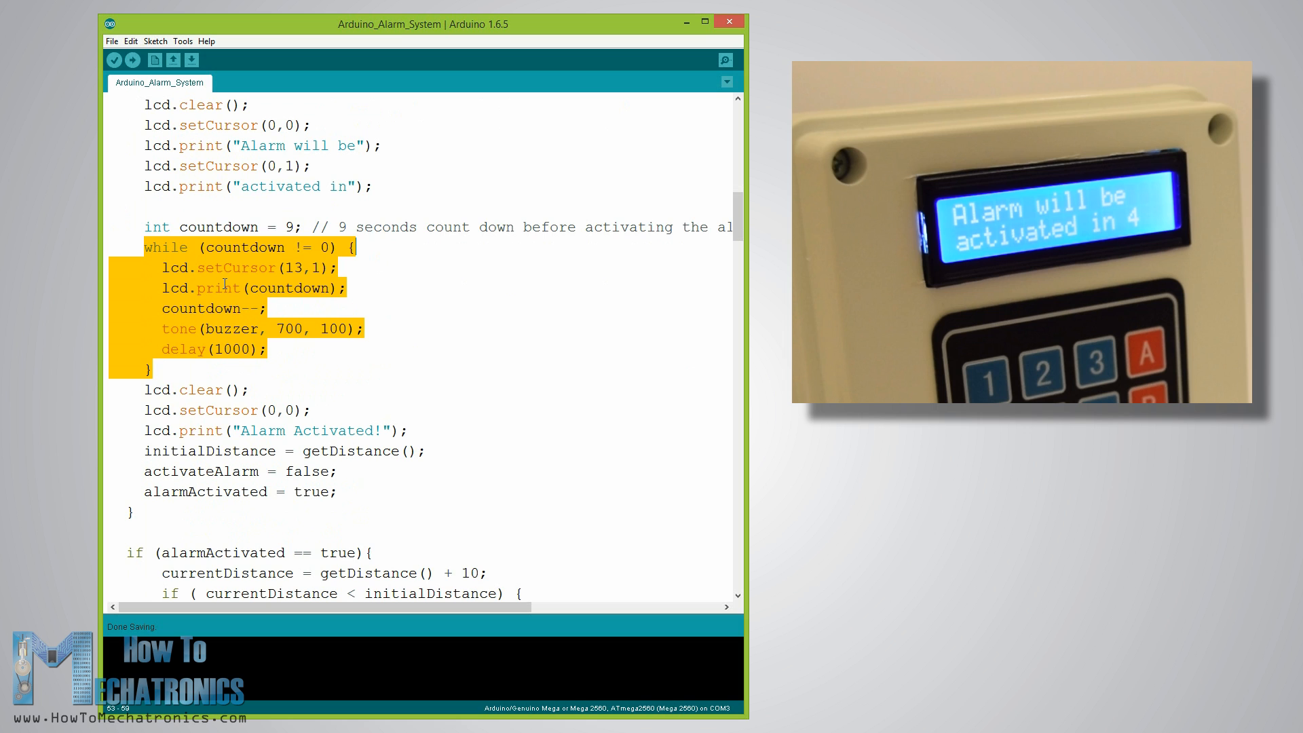
{"action": "scroll", "scroll_direction": "down", "scroll_amount": 3}
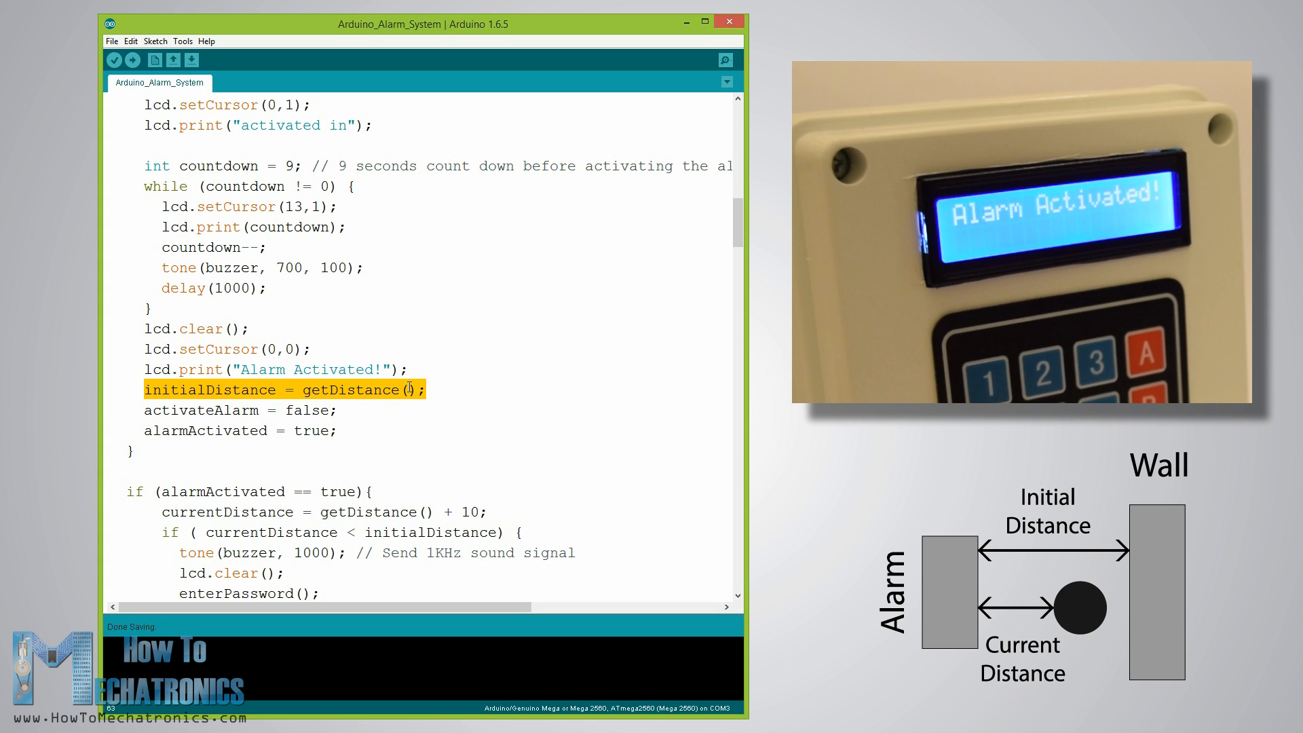
Scroll down and select the currentDistance assignment and its comparison with initialDistance.
{"action": "scroll", "scroll_direction": "down", "scroll_amount": 3}
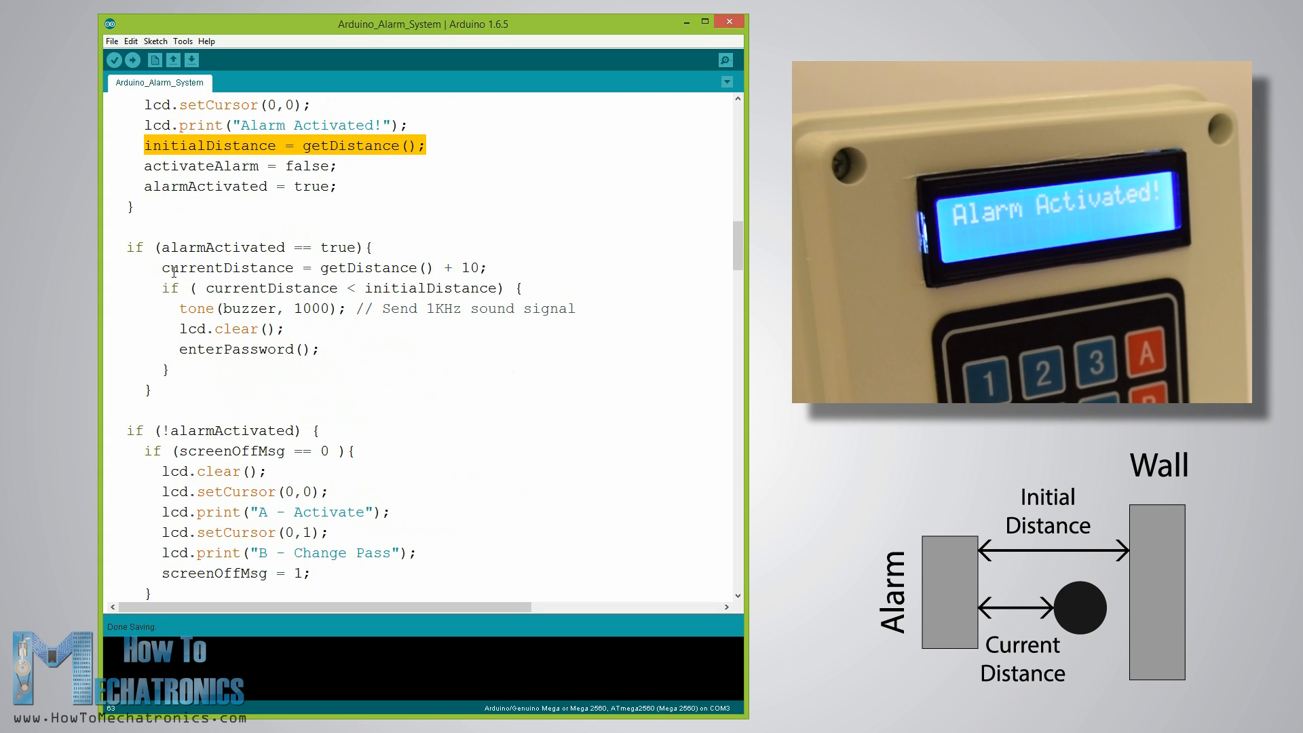
{"action": "left_click", "coordinate": [388, 247]}
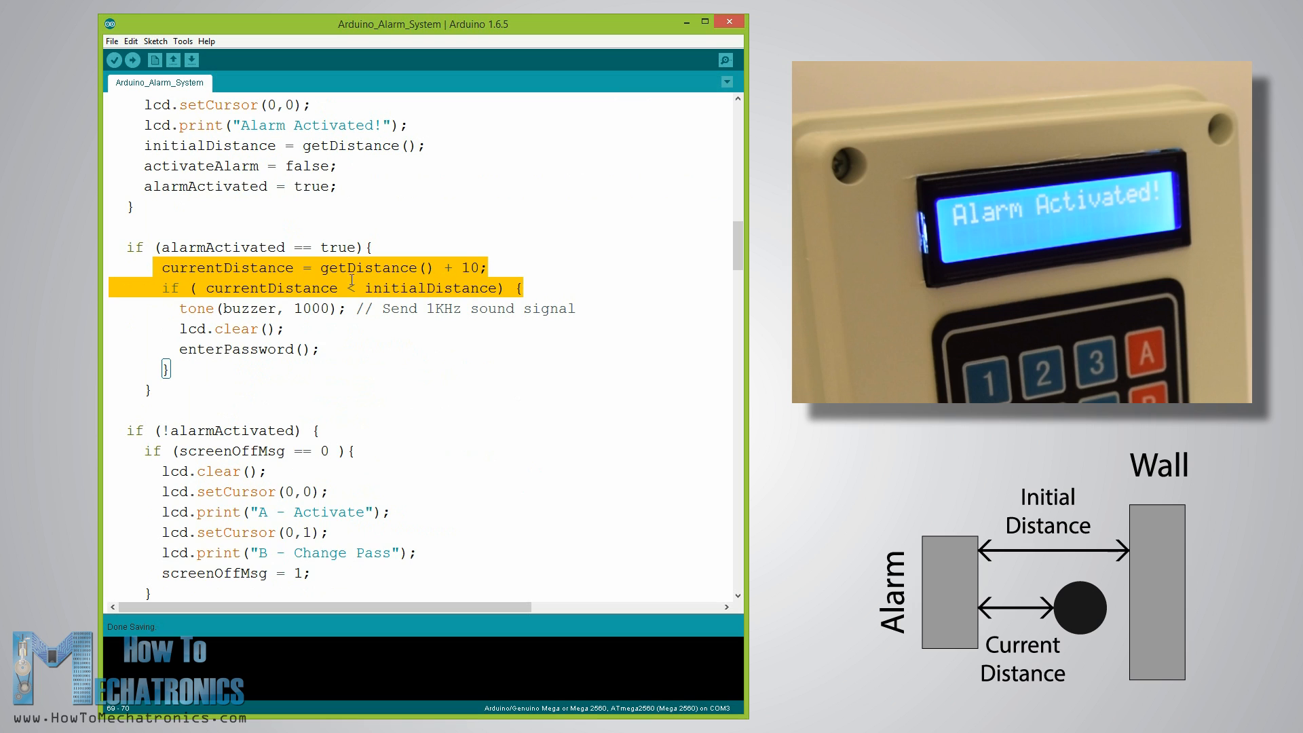
{"action": "left_click", "coordinate": [139, 288]}
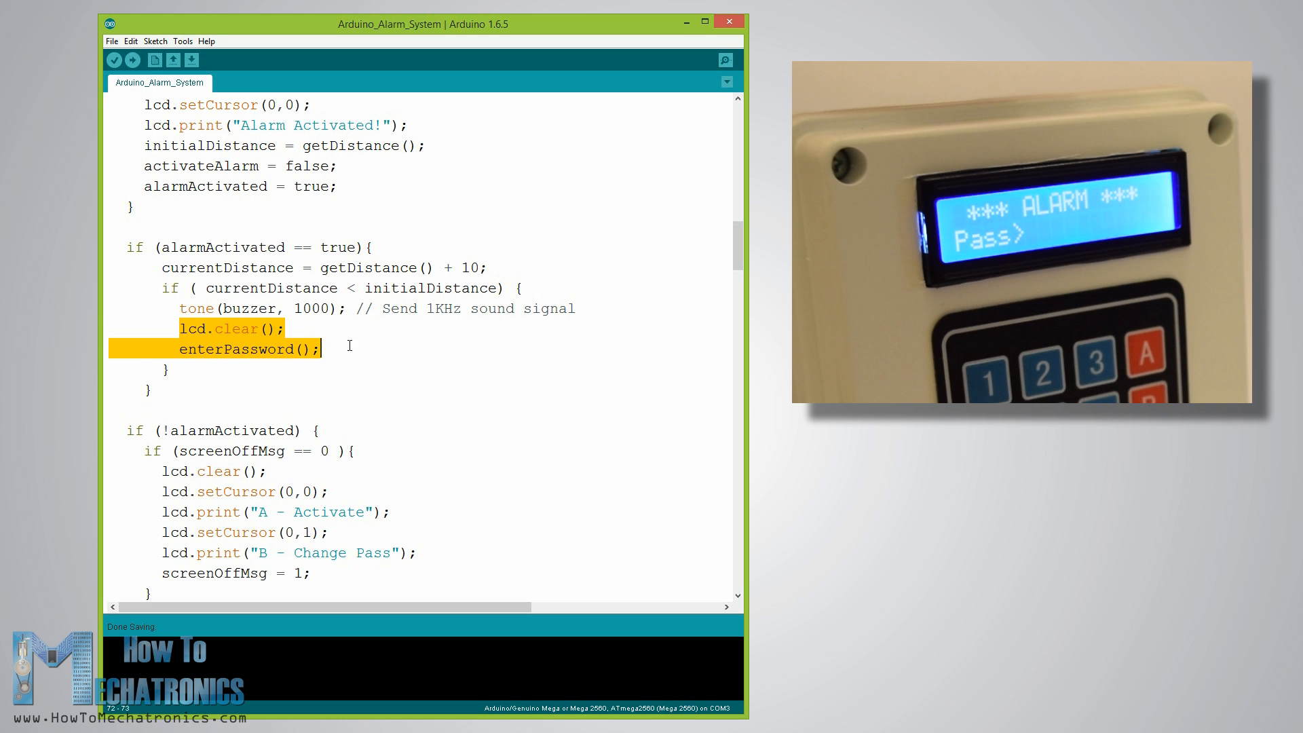
Bring void enterPassword() into view, marking its digit checks and the '#' reset block.
{"action": "scroll", "scroll_direction": "down", "scroll_amount": 3}
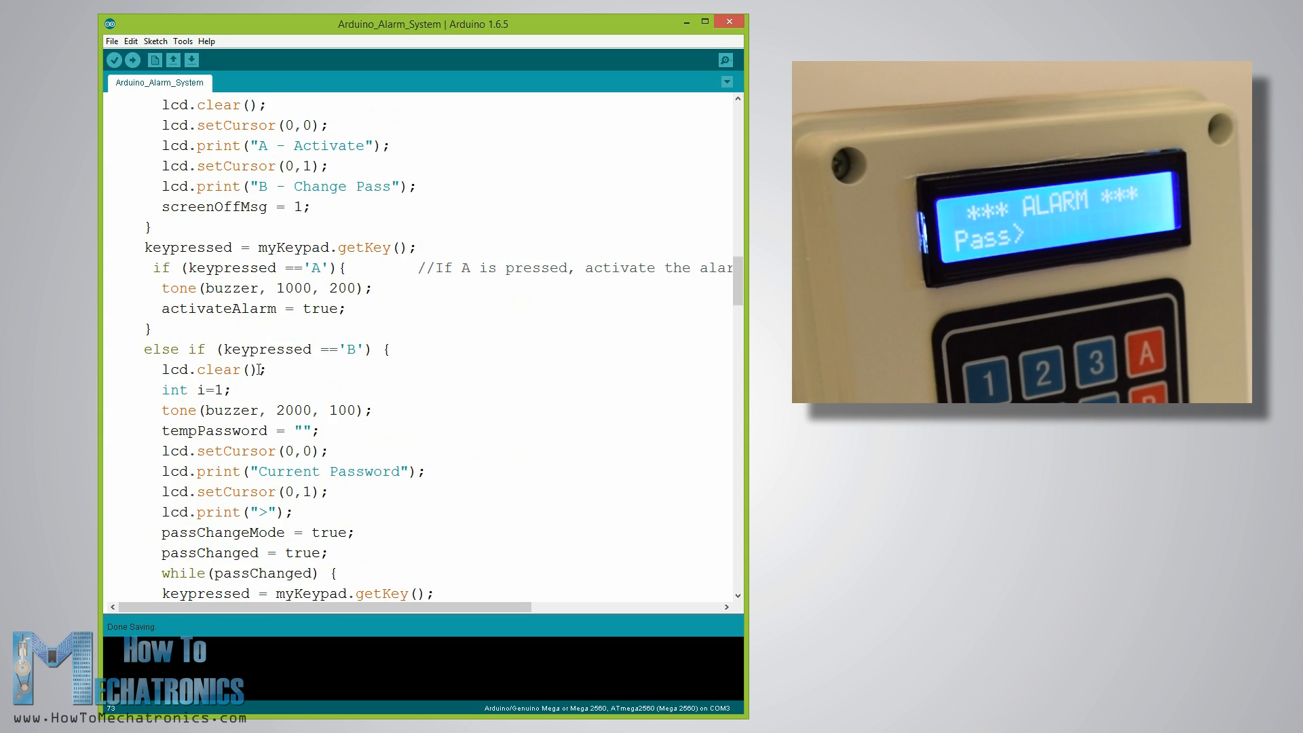
{"action": "scroll", "scroll_direction": "up", "scroll_amount": 3}
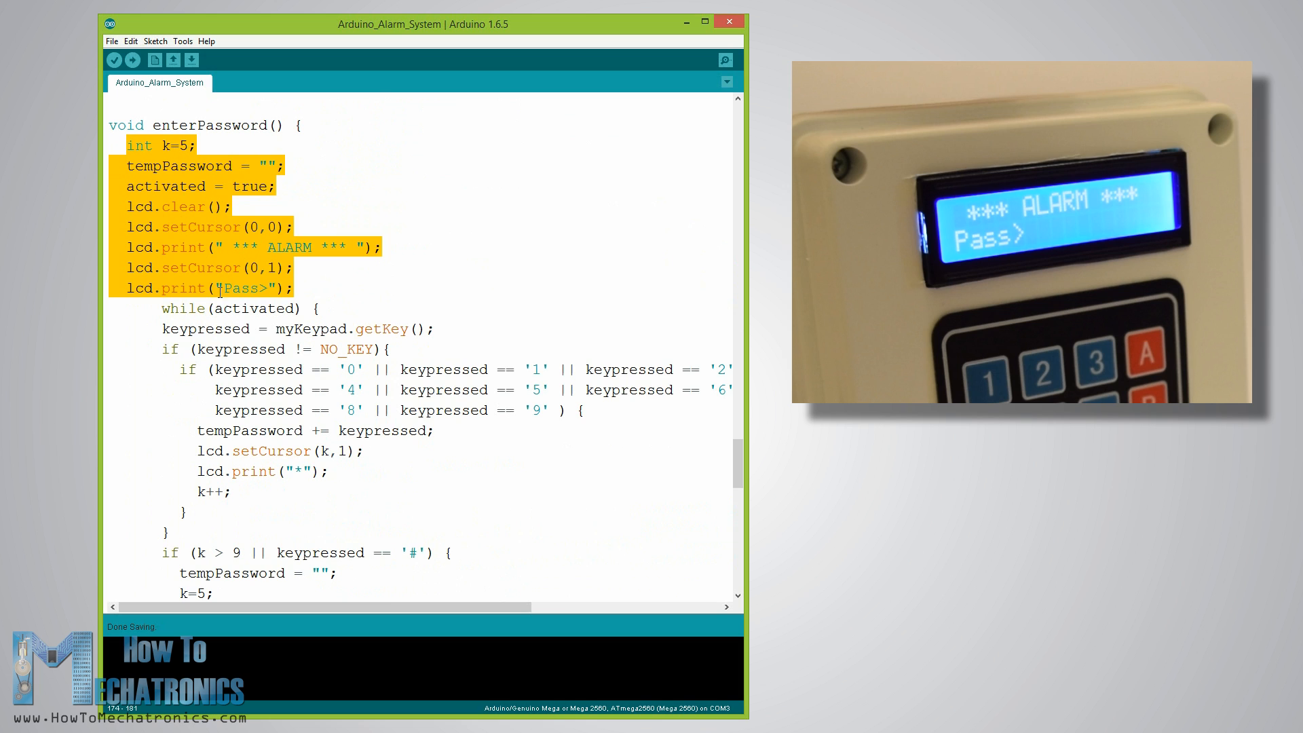
{"action": "left_click", "coordinate": [202, 312]}
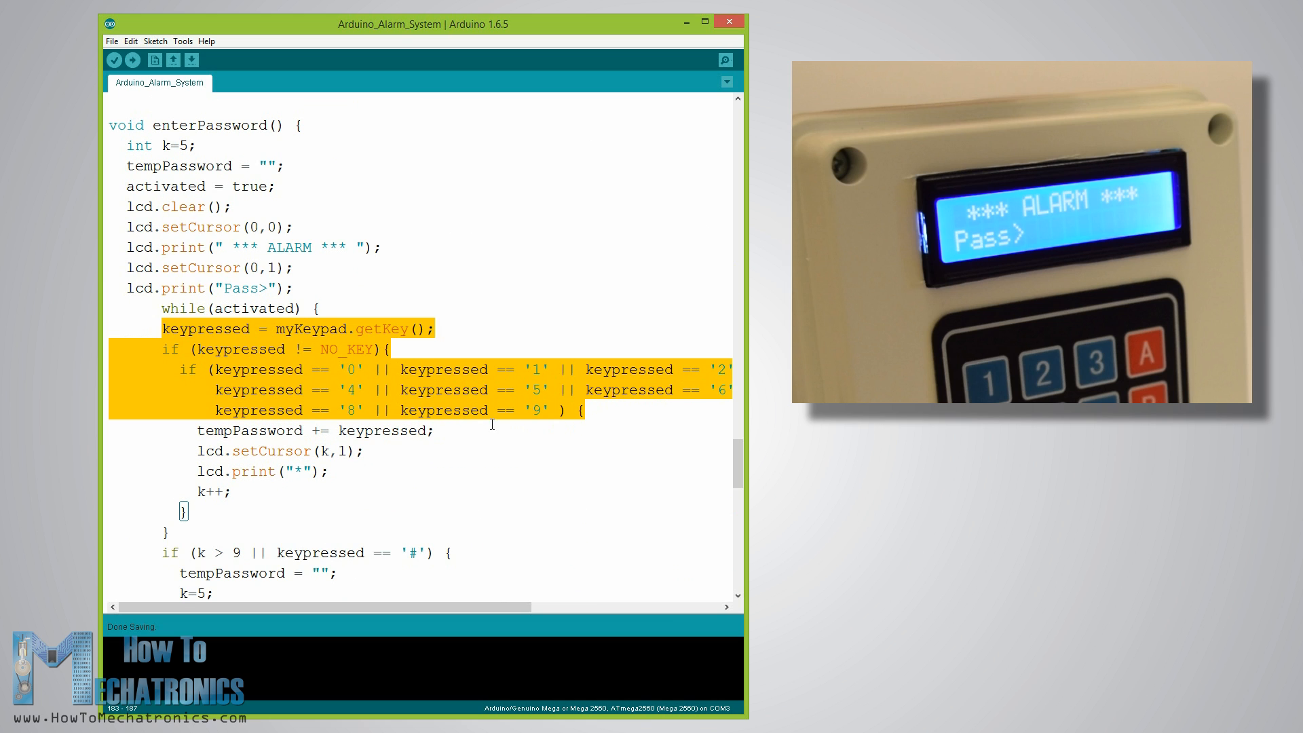
{"action": "scroll", "scroll_direction": "down", "scroll_amount": 3}
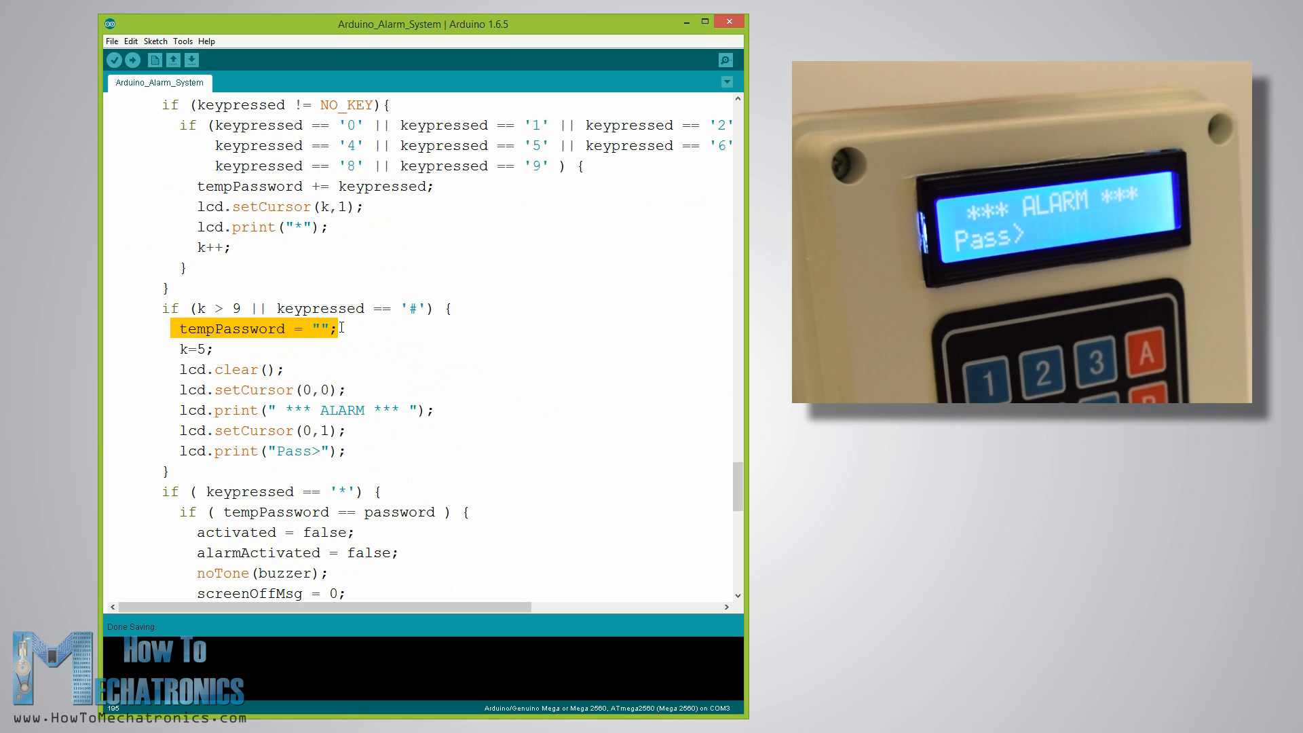
Mark the if (keypressed == '*') check, then scroll to the 'Wrong! Try Again' branch.
{"action": "left_click", "coordinate": [174, 369]}
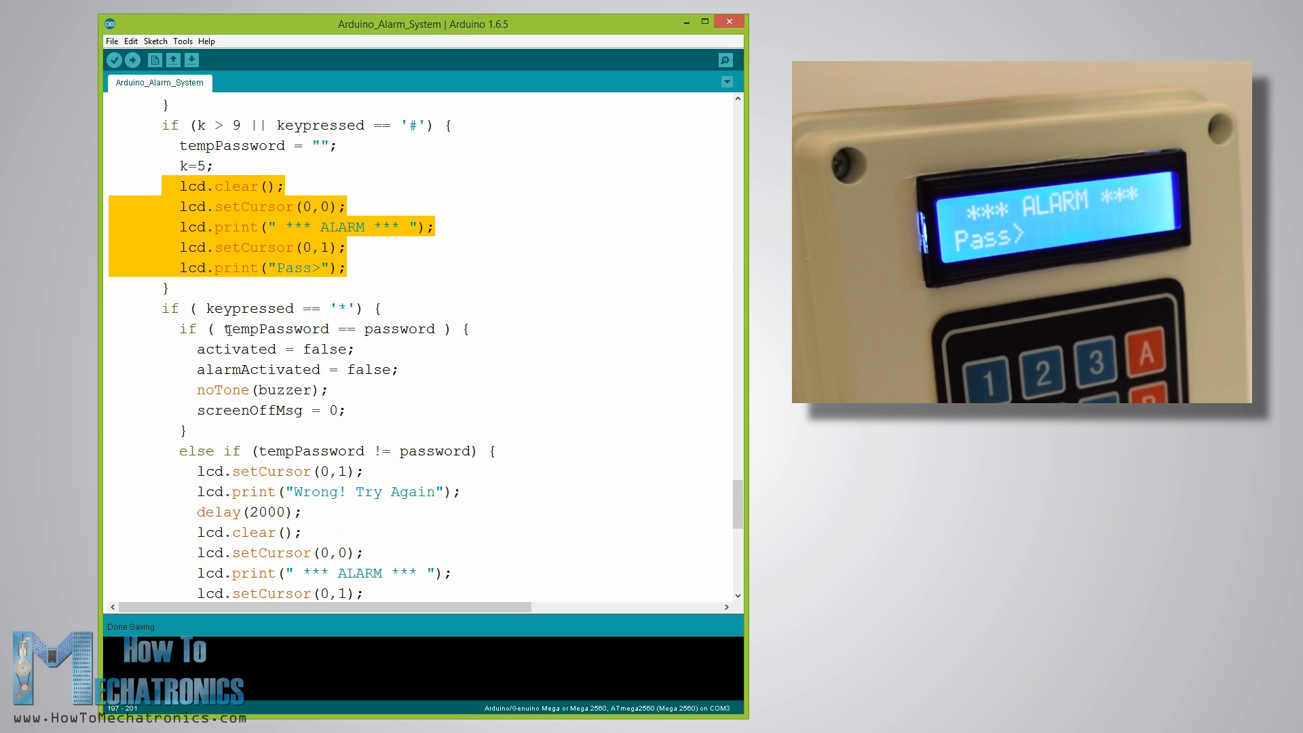
{"action": "left_click", "coordinate": [382, 308]}
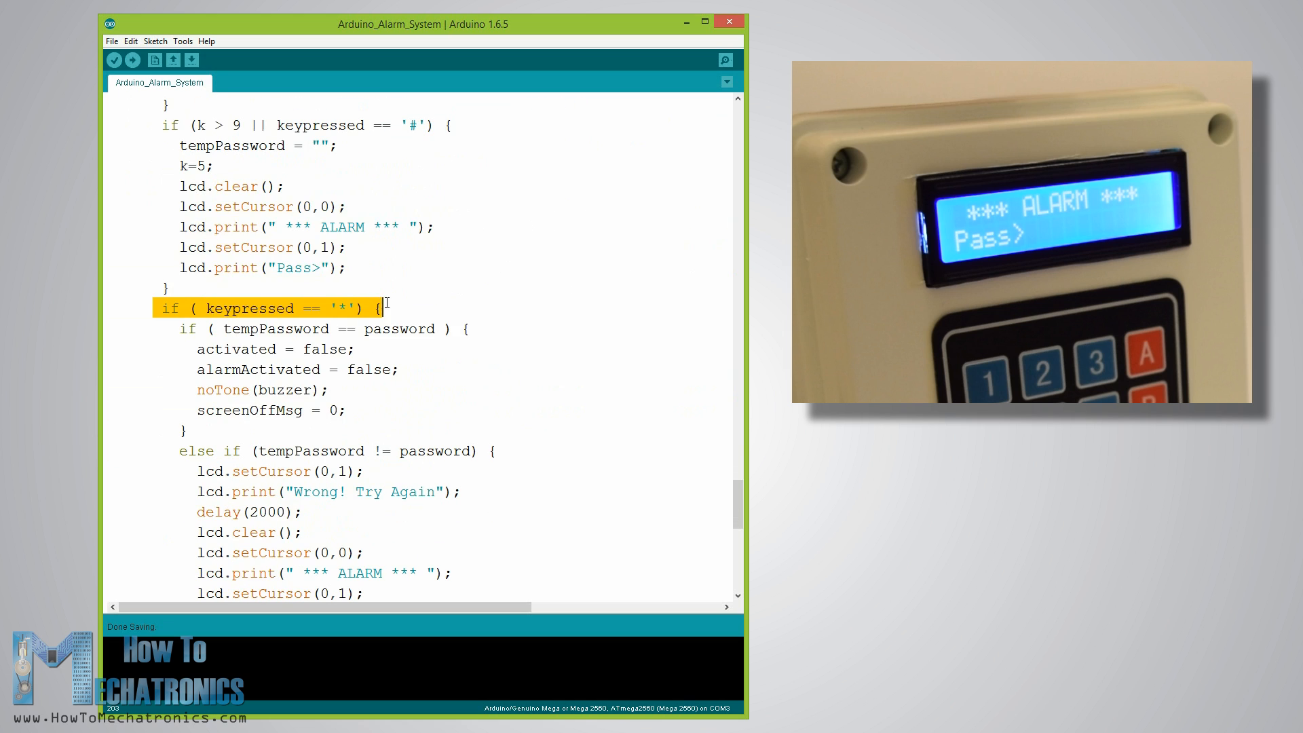
{"action": "mouse_move", "coordinate": [177, 328]}
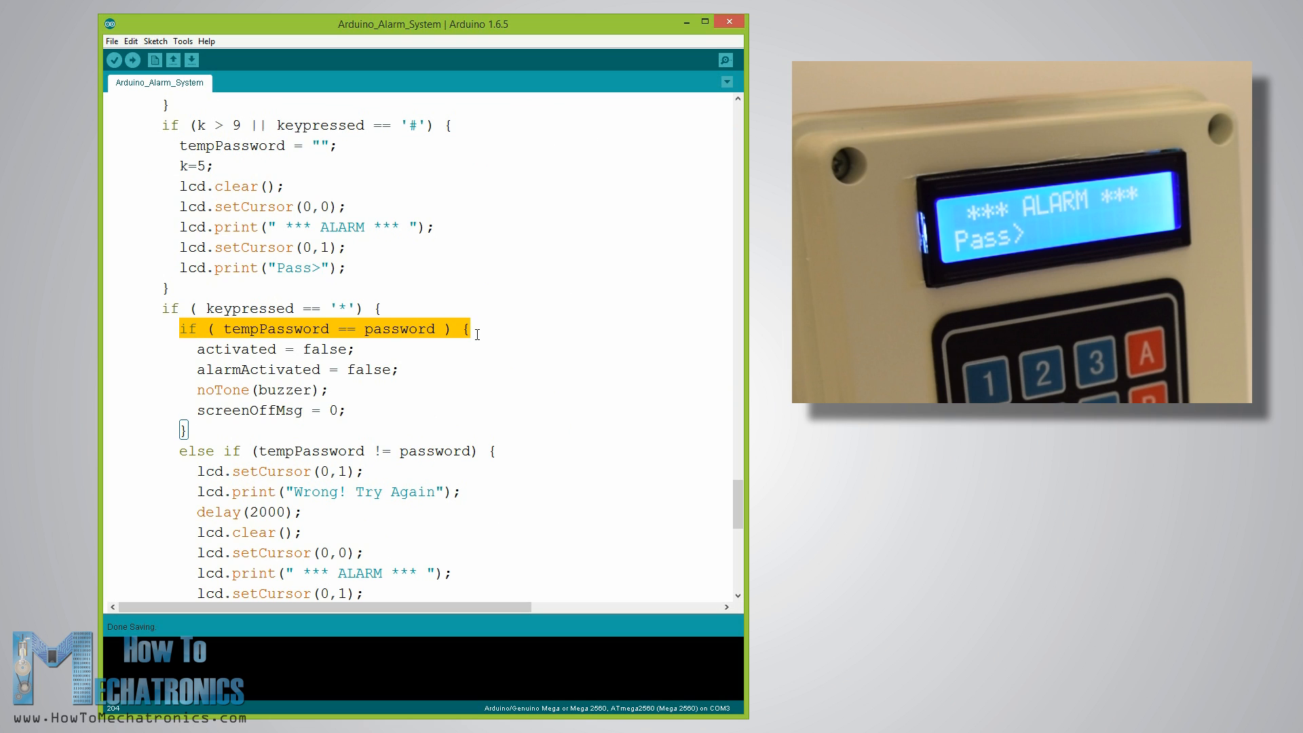
{"action": "scroll", "scroll_direction": "down", "scroll_amount": 3}
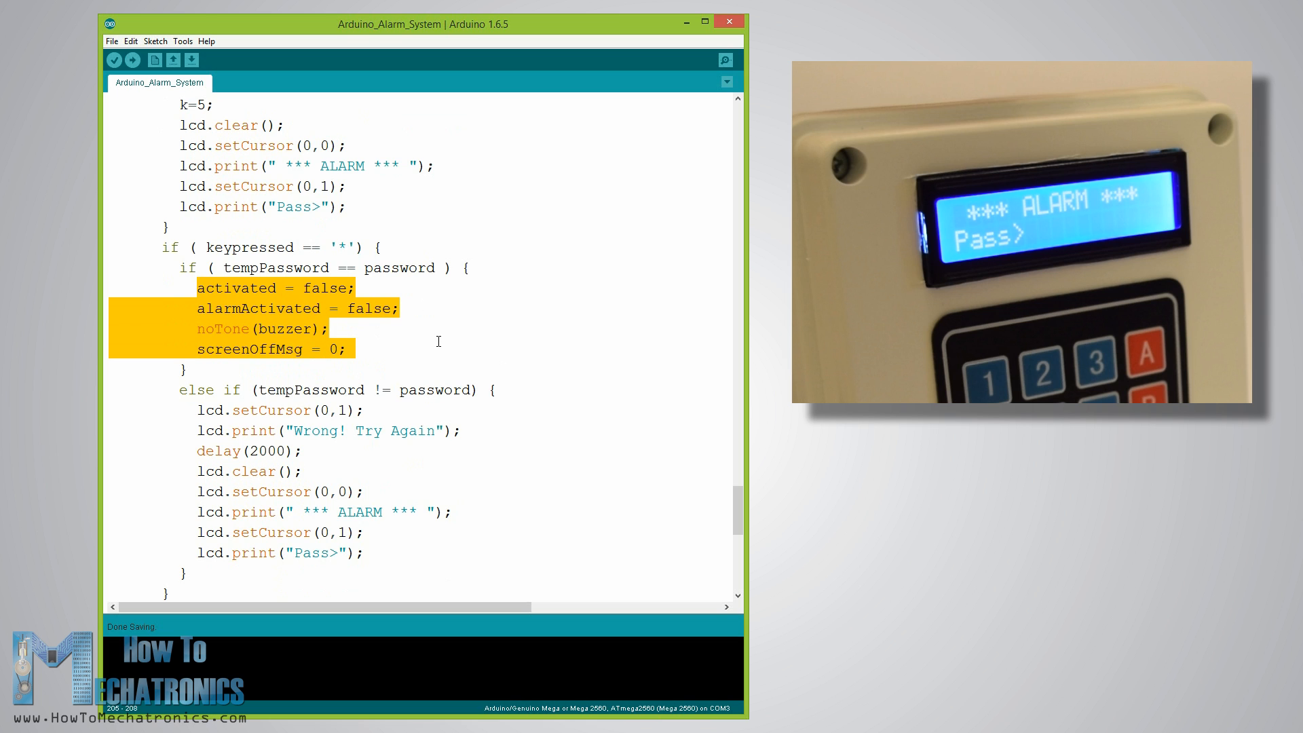
{"action": "scroll", "scroll_direction": "down", "scroll_amount": 3}
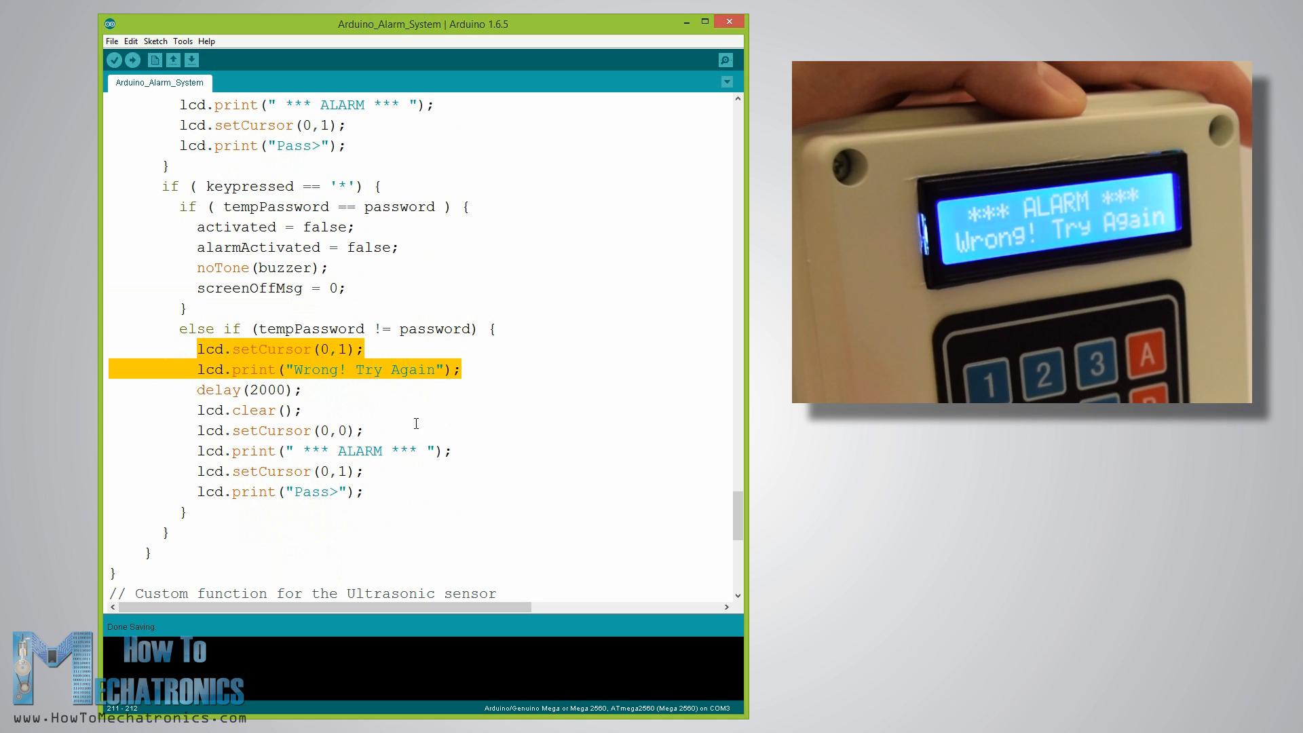
Scroll to the else if (keypressed == 'B') block ending at passChangeMode = true.
{"action": "scroll", "scroll_direction": "down", "scroll_amount": 3}
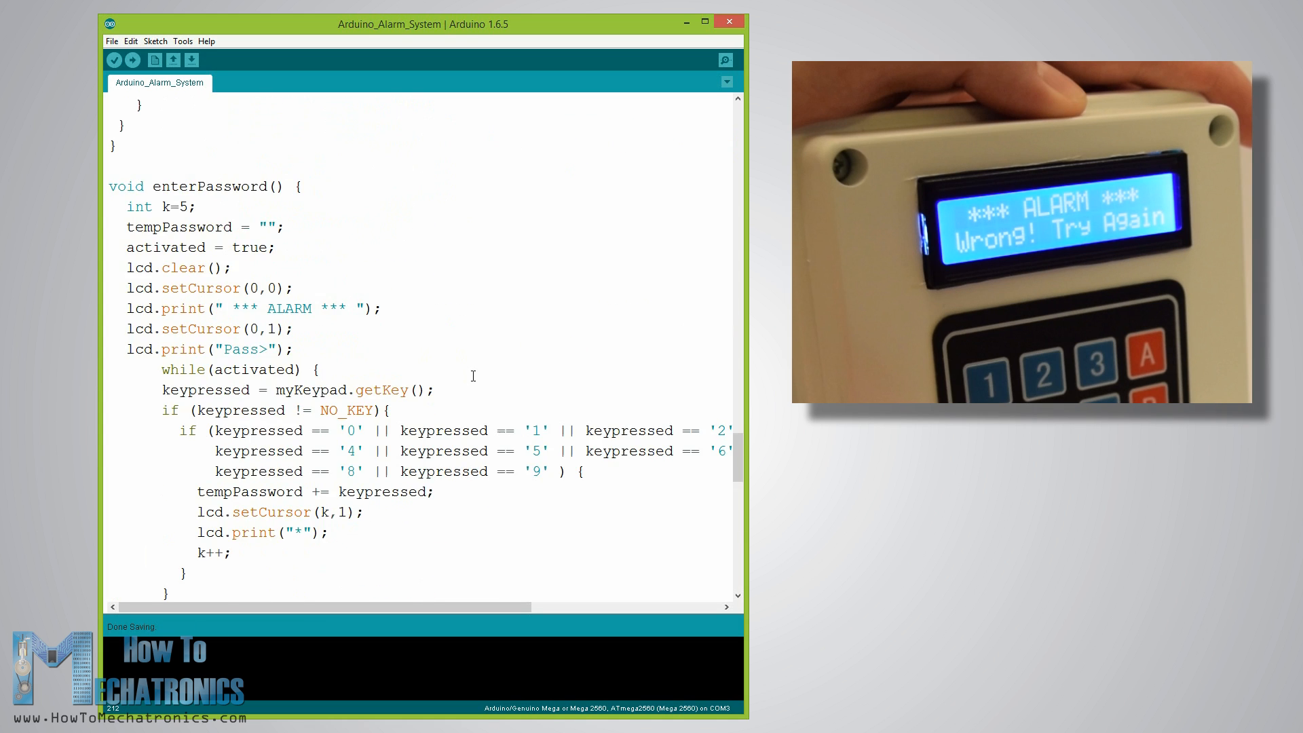
{"action": "scroll", "scroll_direction": "down", "scroll_amount": 3}
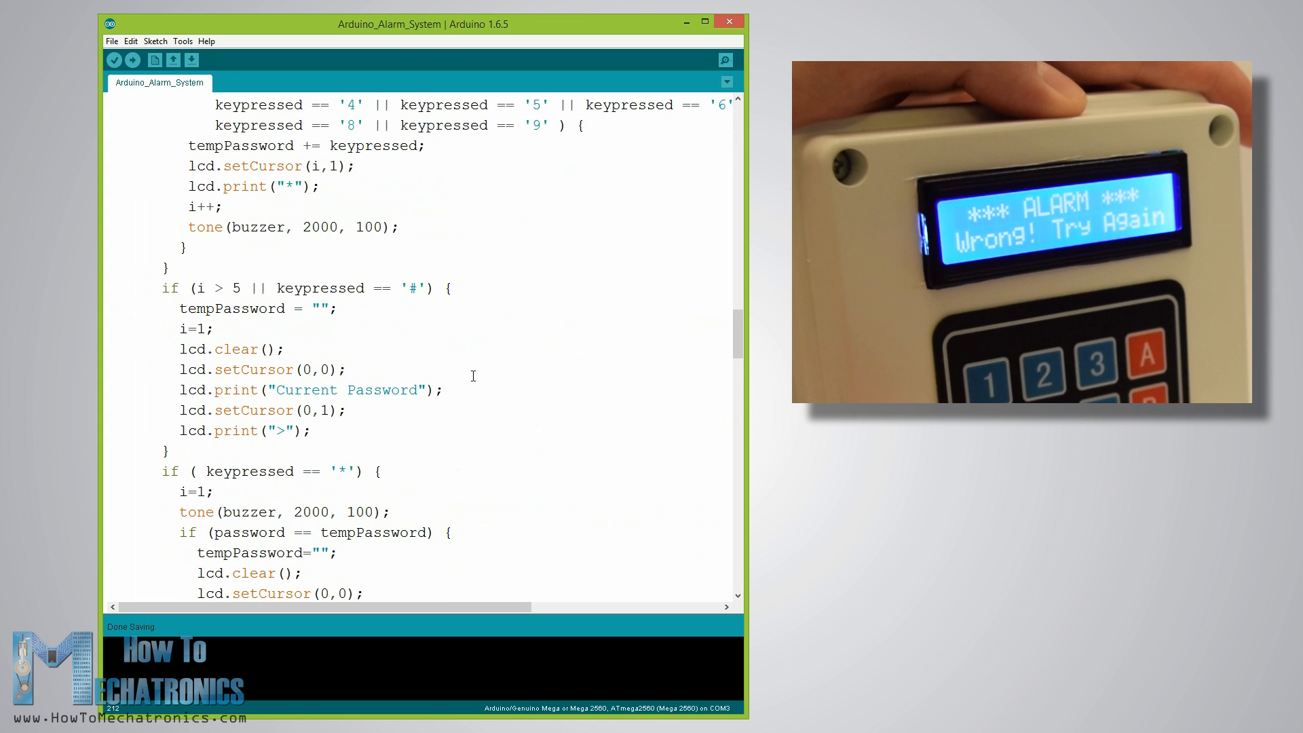
{"action": "scroll", "scroll_direction": "down", "scroll_amount": 3}
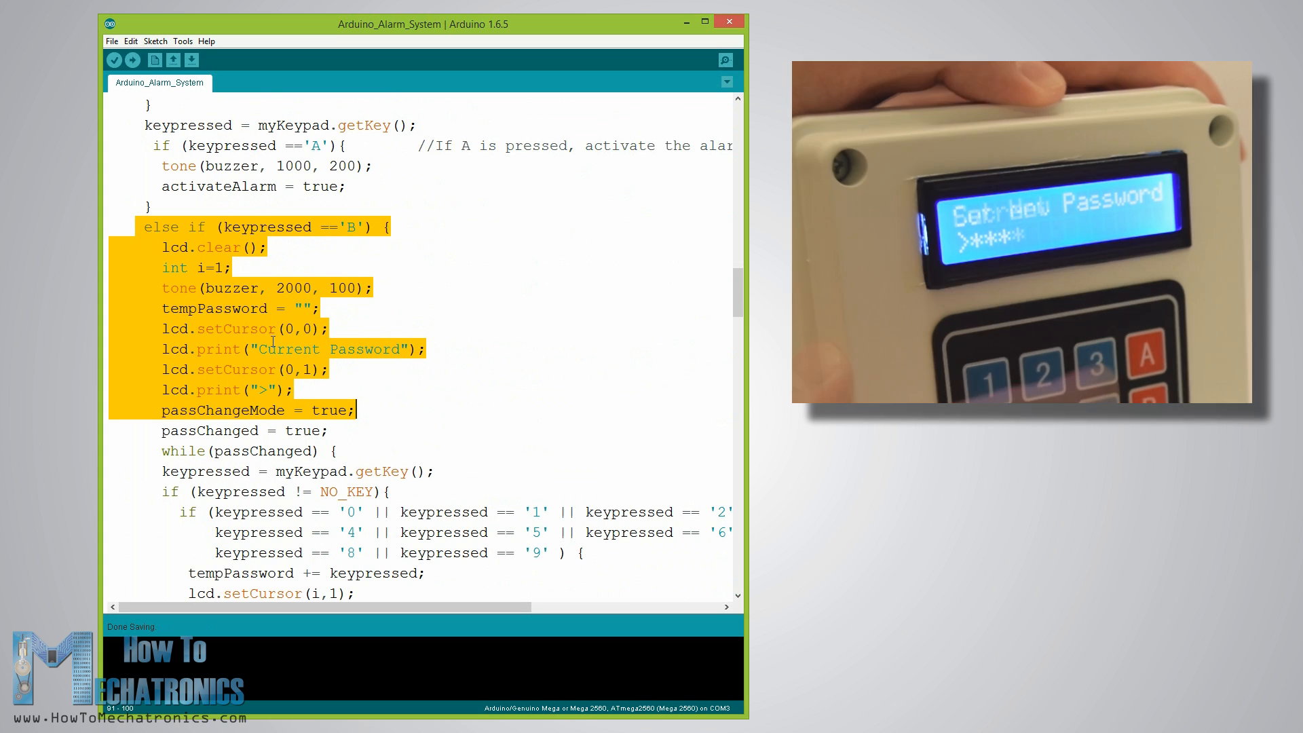
Scroll past the '#' reset and '*' check to 'Set New Password' and while(passChangeMode).
{"action": "scroll", "scroll_direction": "down", "scroll_amount": 3}
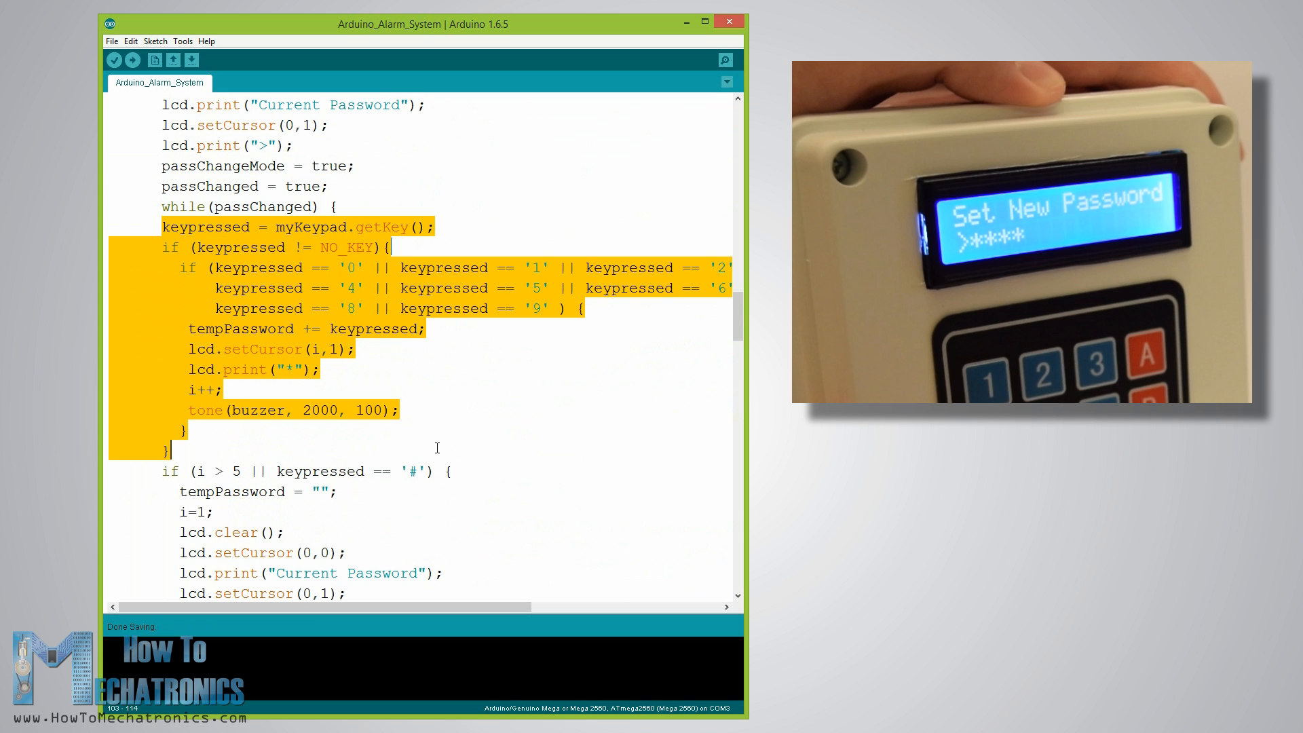
{"action": "scroll", "scroll_direction": "down", "scroll_amount": 3}
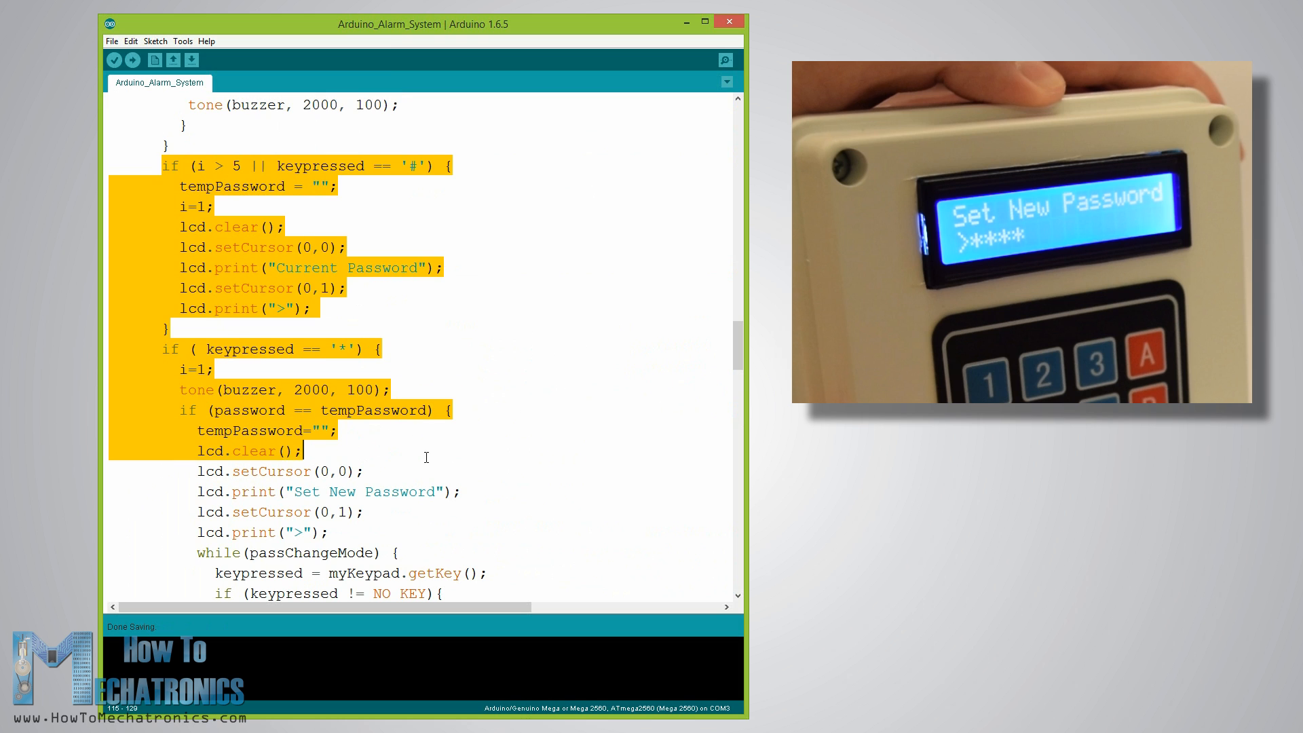
{"action": "scroll", "scroll_direction": "down", "scroll_amount": 3}
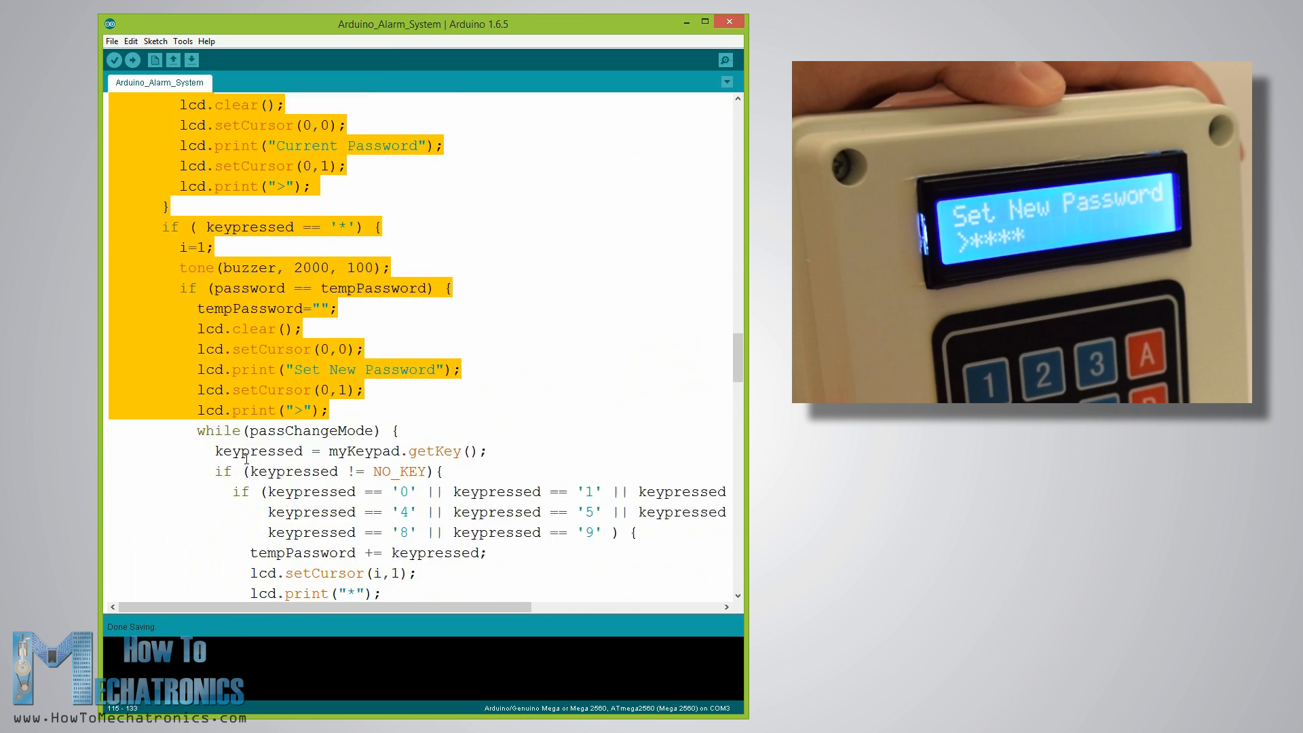
{"action": "scroll", "scroll_direction": "down", "scroll_amount": 3}
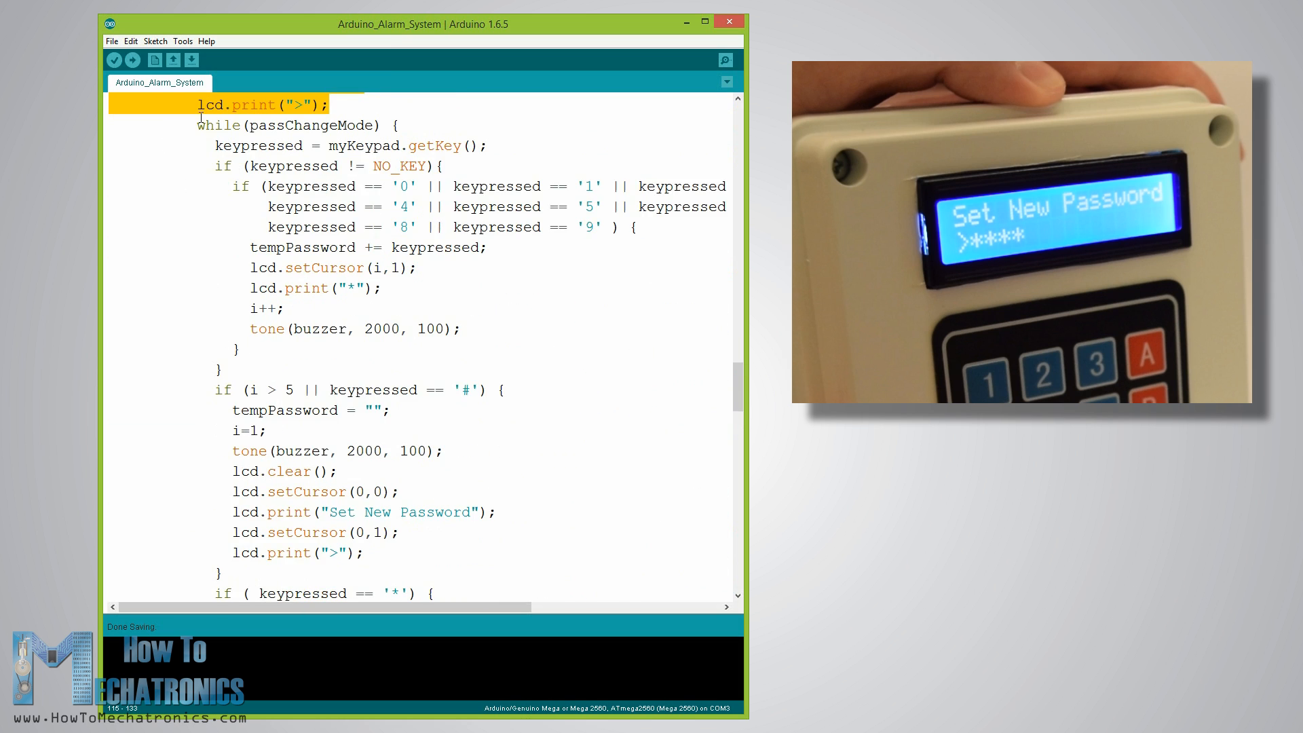